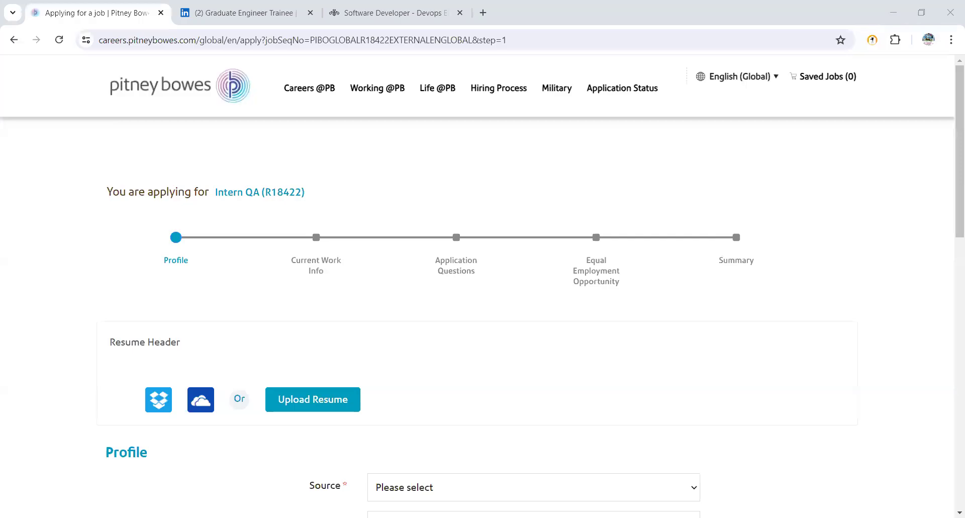
pyautogui.moveTo(228, 164)
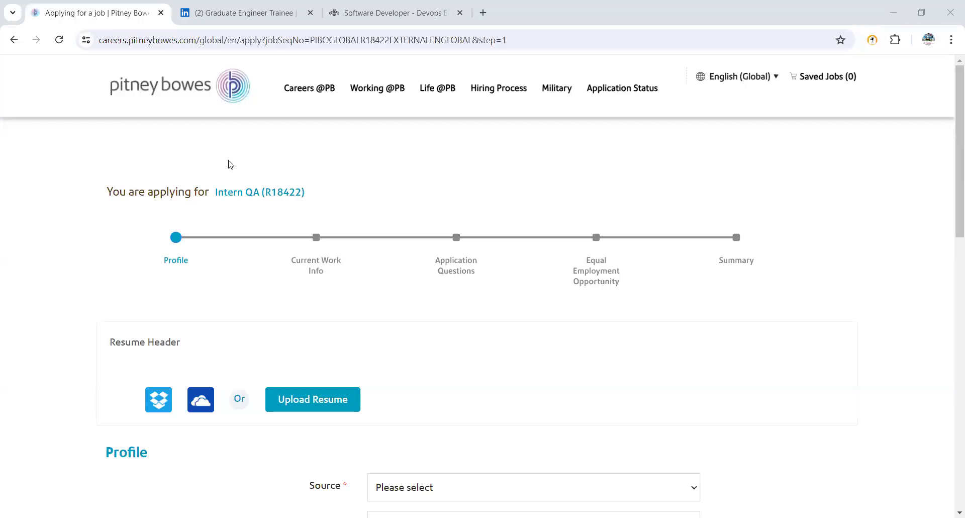
pyautogui.moveTo(318, 209)
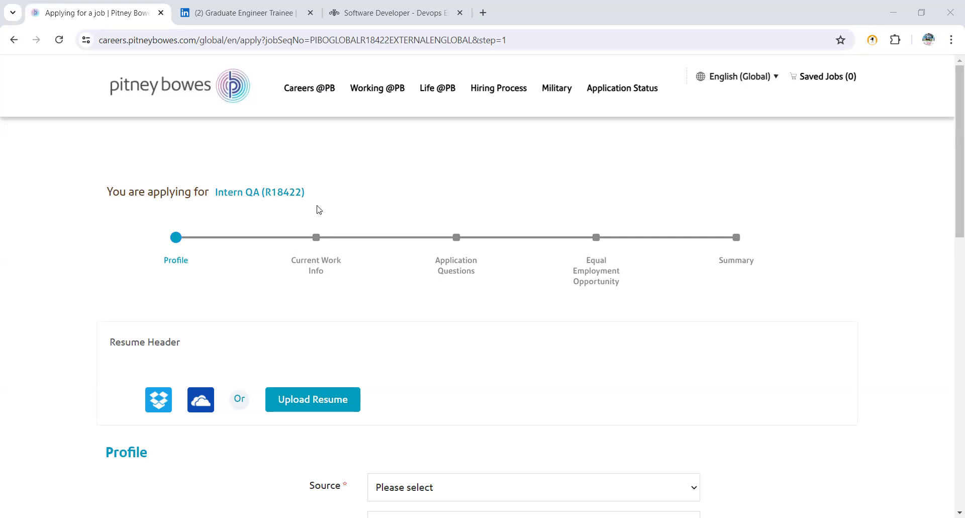
pyautogui.moveTo(308, 206)
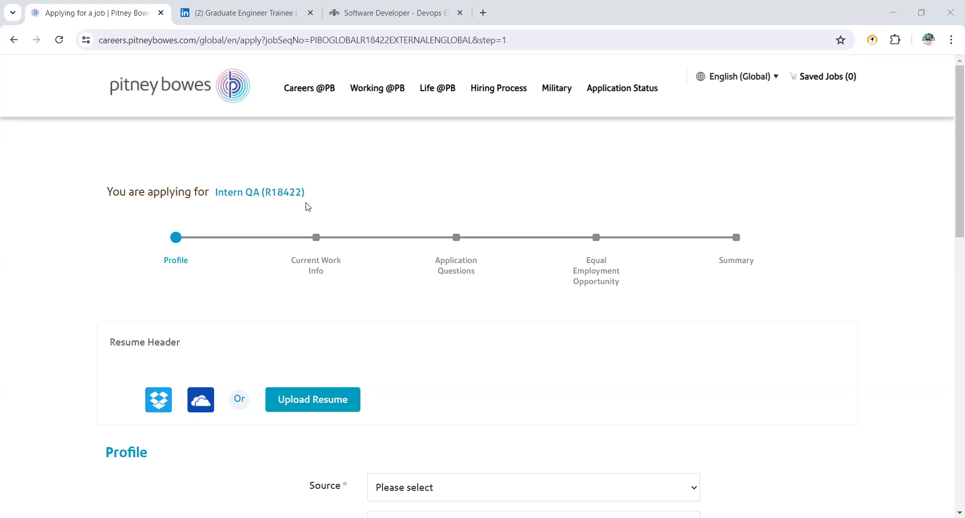
pyautogui.moveTo(309, 88)
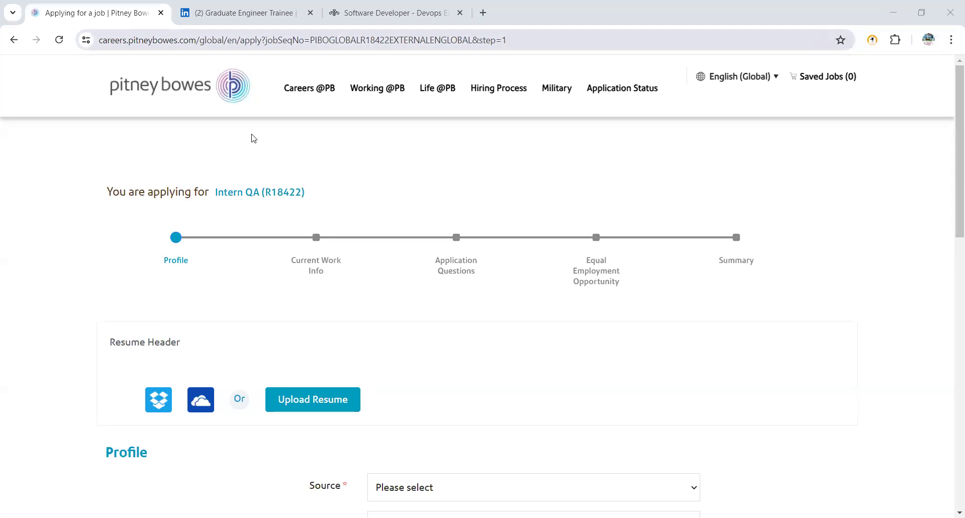
# Scroll the Intern QA application, then switch to the Graduate Engineer Trainee posting
pyautogui.scroll(-3)
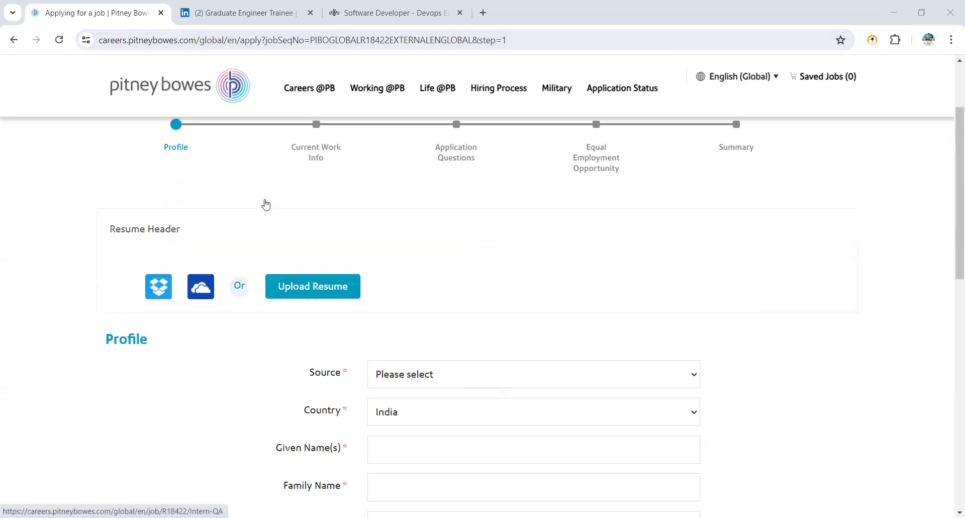
pyautogui.scroll(-3)
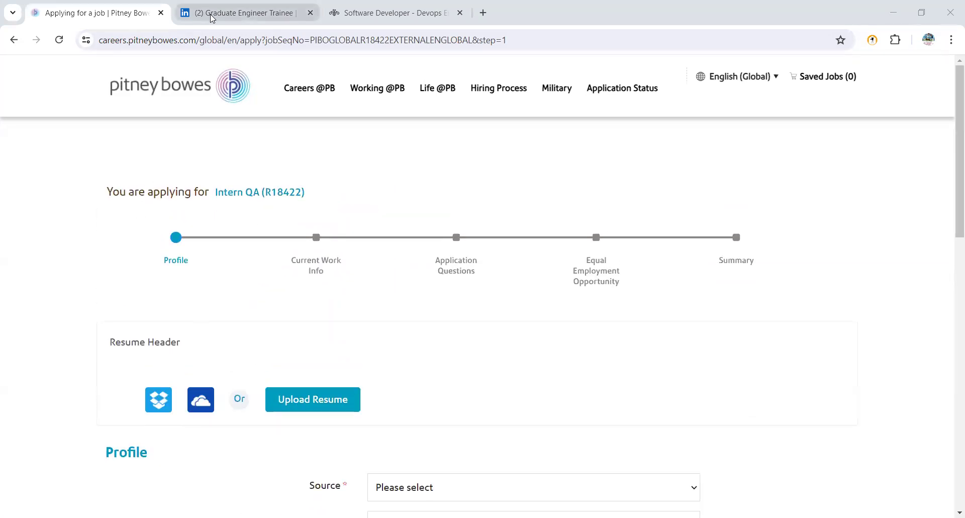
pyautogui.click(246, 12)
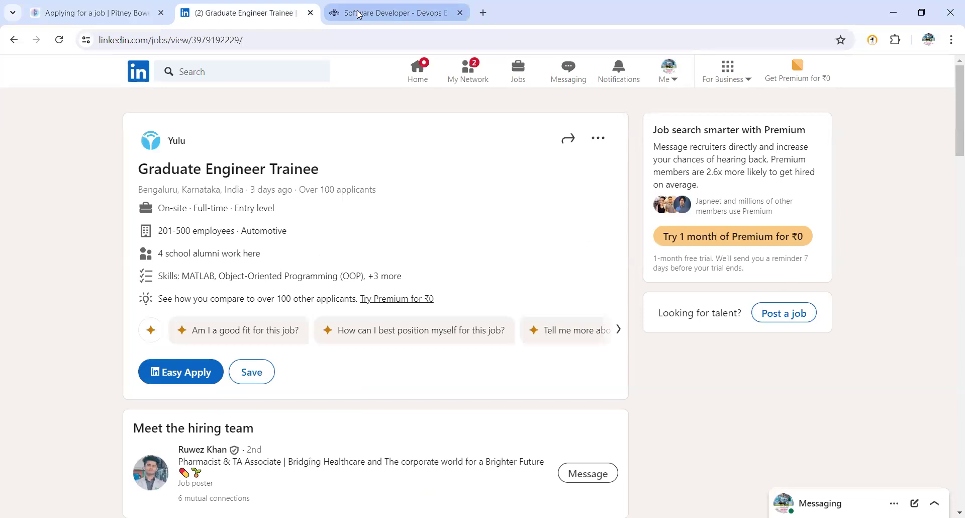
# Show the Software Developer – Devops Engineer posting and scroll to Your Role and Responsibilities
pyautogui.click(395, 13)
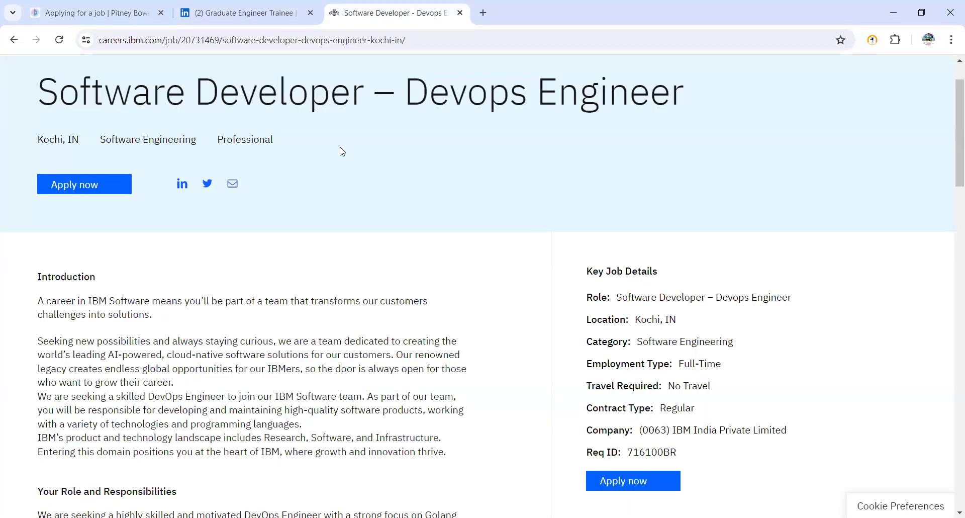
pyautogui.moveTo(461, 295)
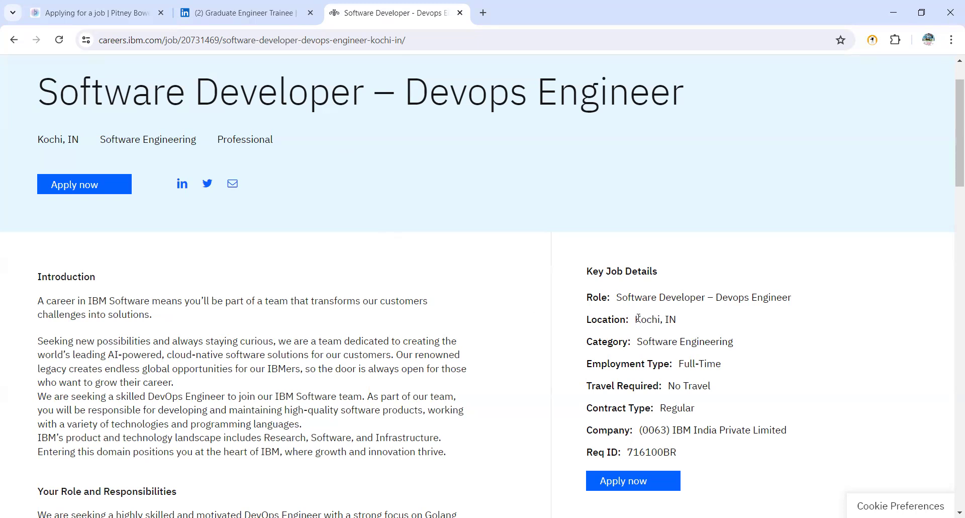
pyautogui.scroll(-3)
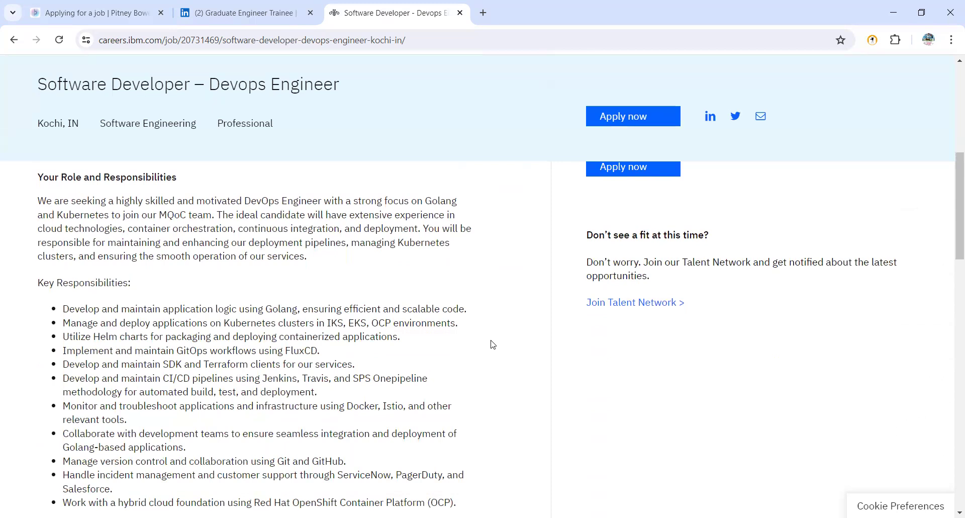
pyautogui.scroll(-3)
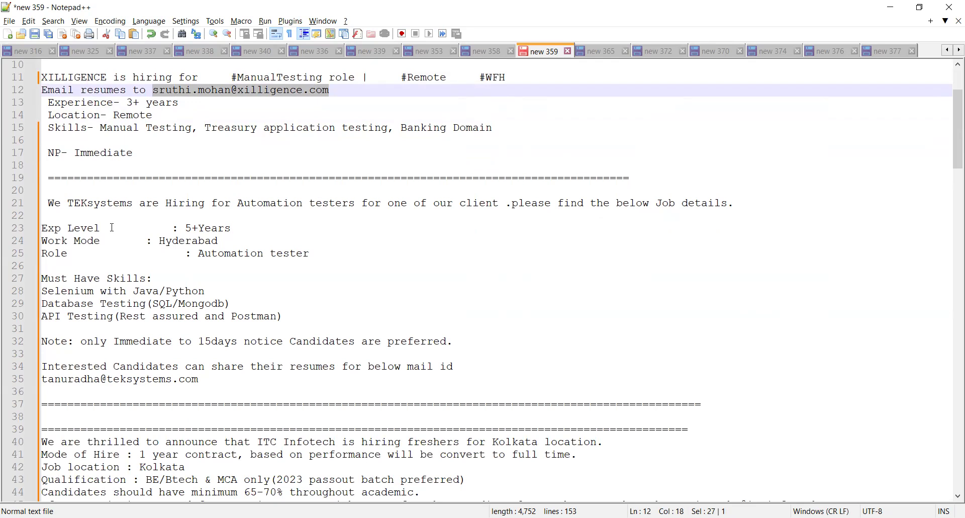
pyautogui.moveTo(187, 231)
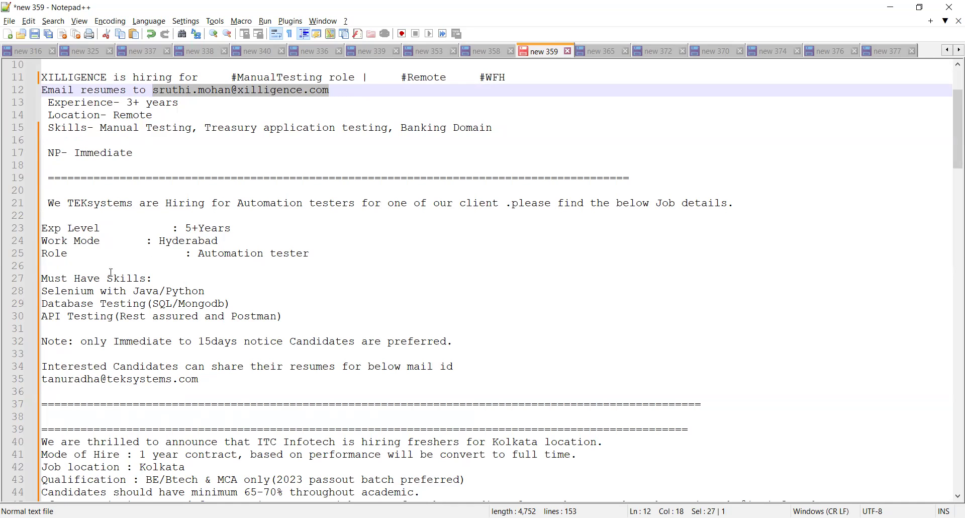
# Scroll the Notepad++ job notes down to the TEKsystems resume-sharing instructions
pyautogui.scroll(-3)
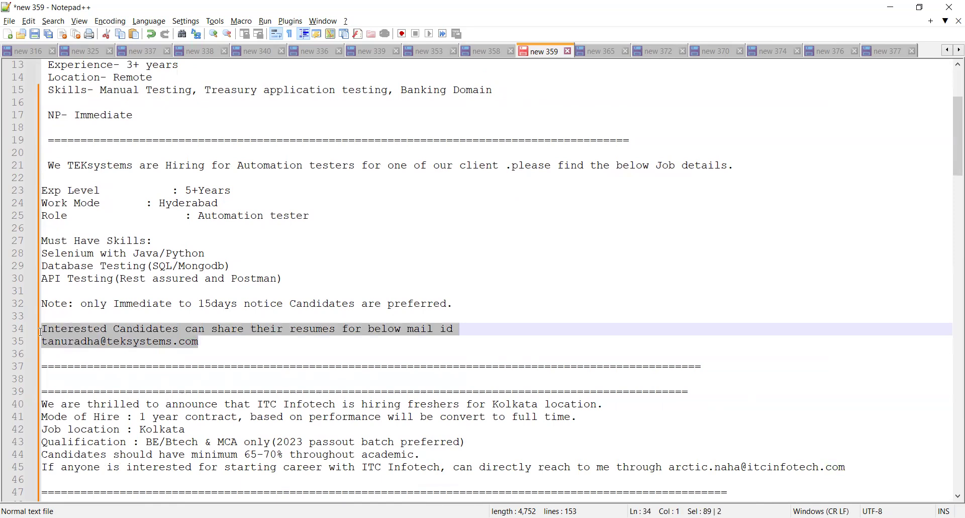
pyautogui.scroll(-3)
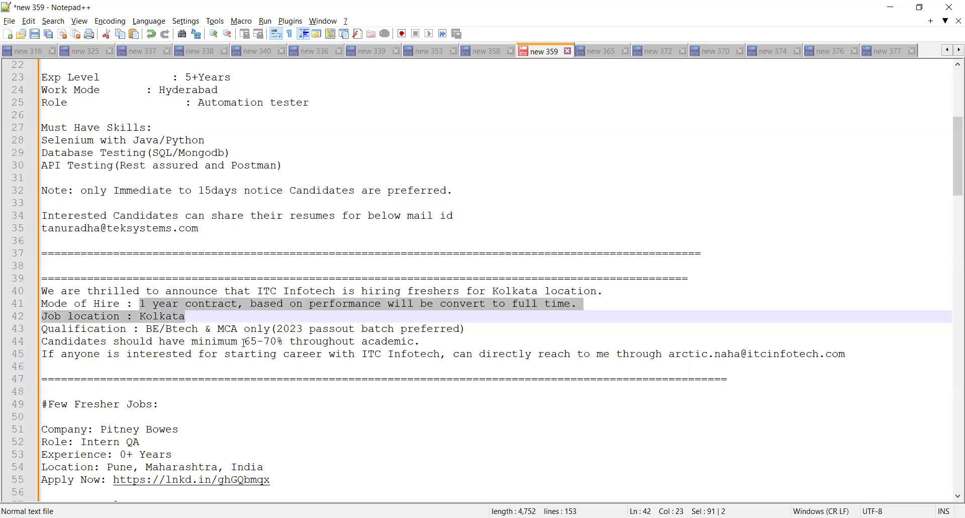
pyautogui.doubleClick(261, 341)
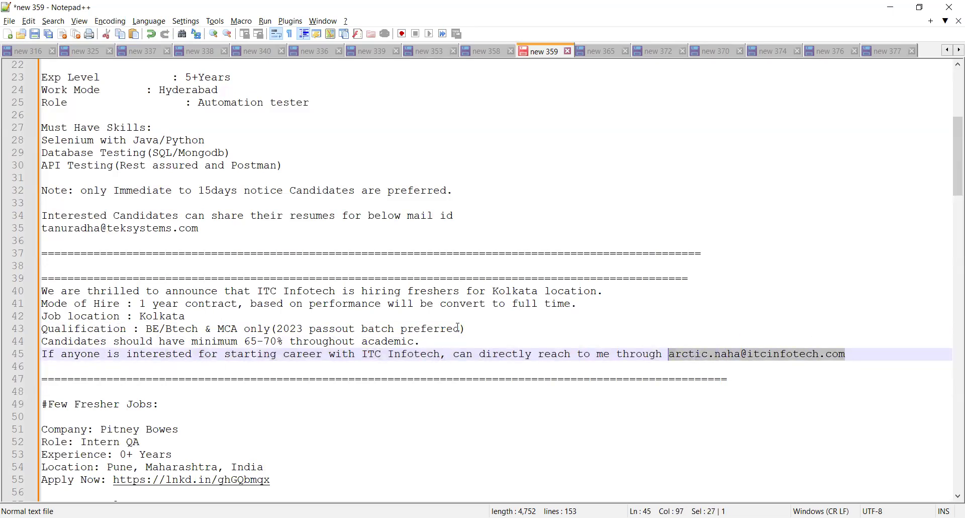
pyautogui.scroll(-3)
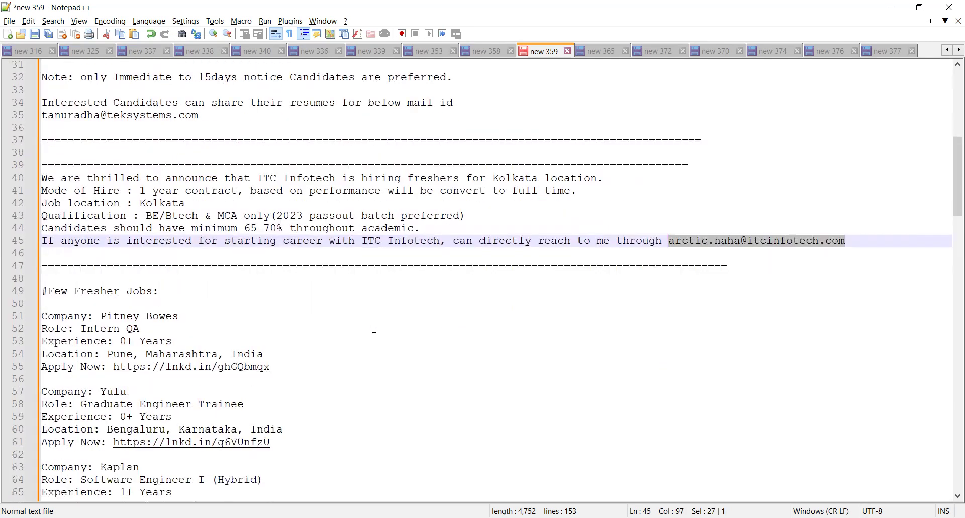
pyautogui.moveTo(143, 328)
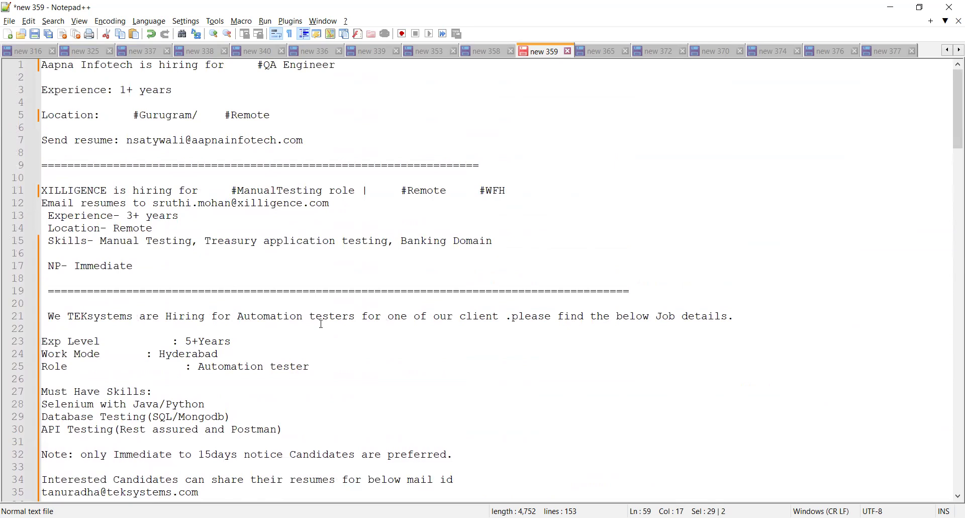
pyautogui.moveTo(319, 304)
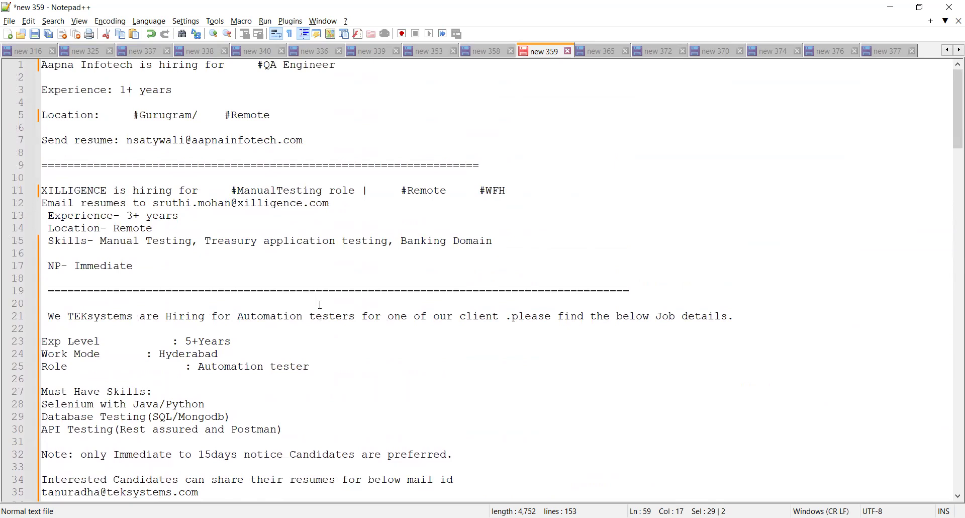